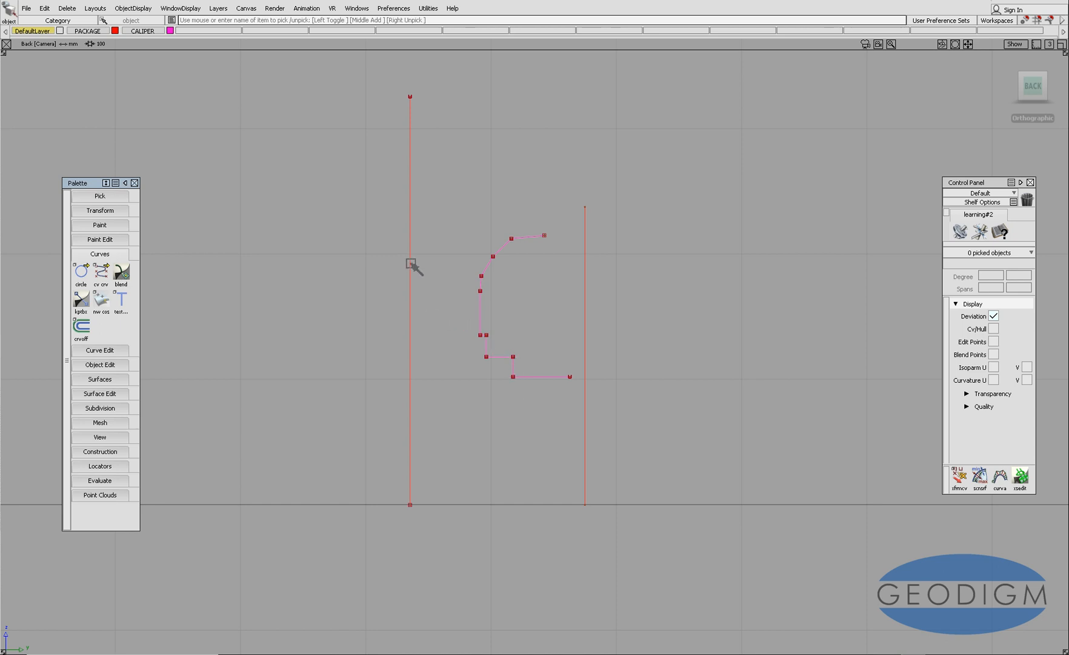
mouse_move(413, 315)
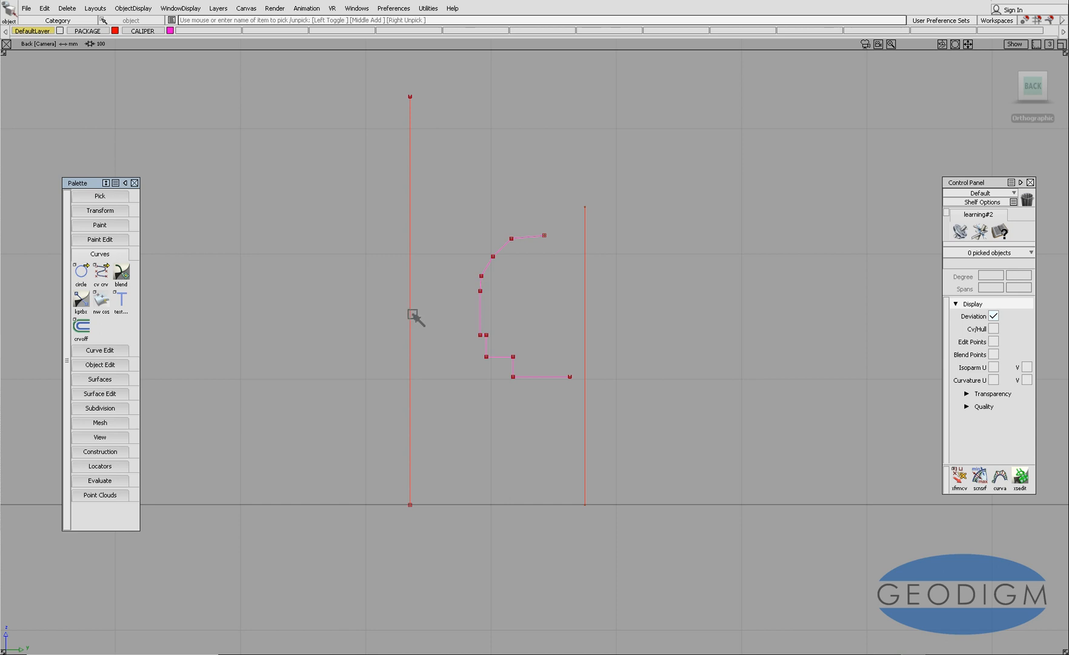
mouse_move(579, 369)
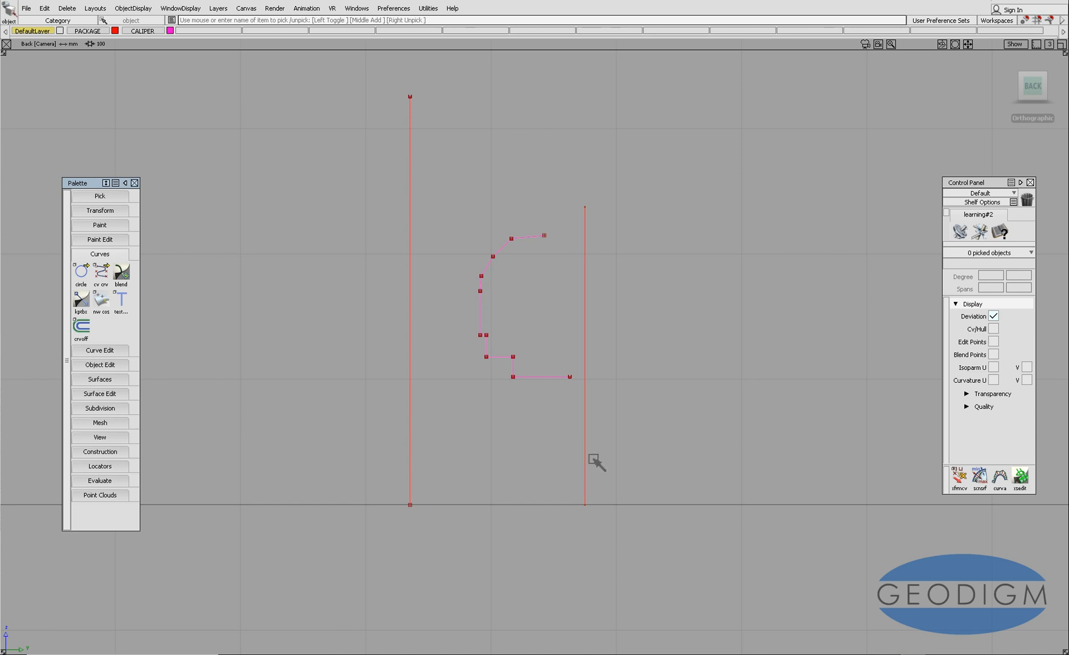
mouse_move(571, 330)
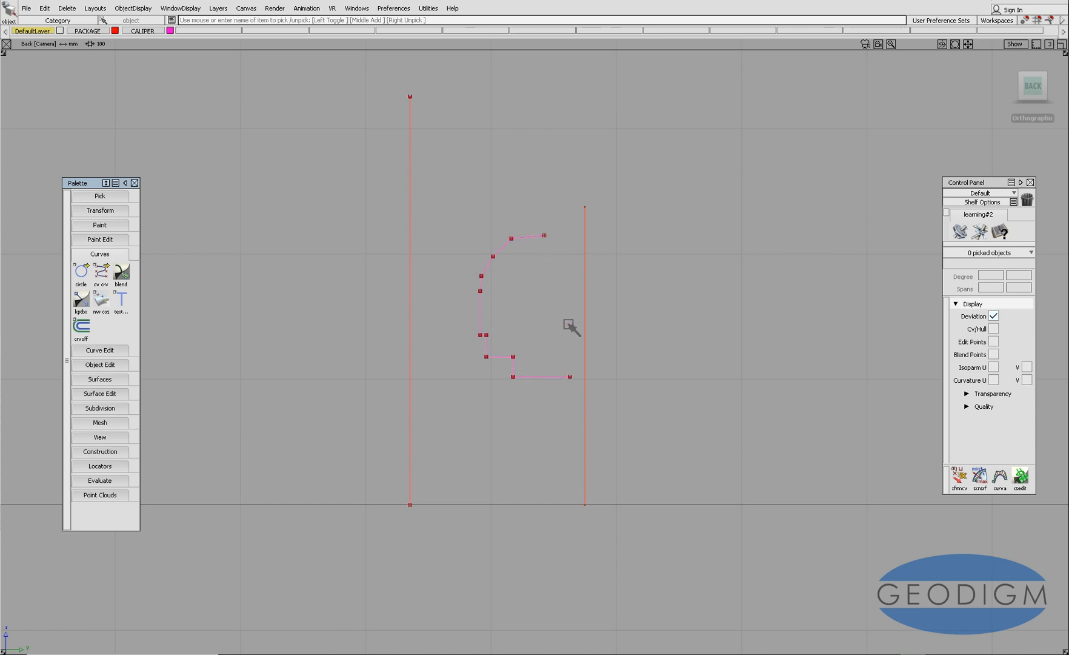
mouse_move(539, 239)
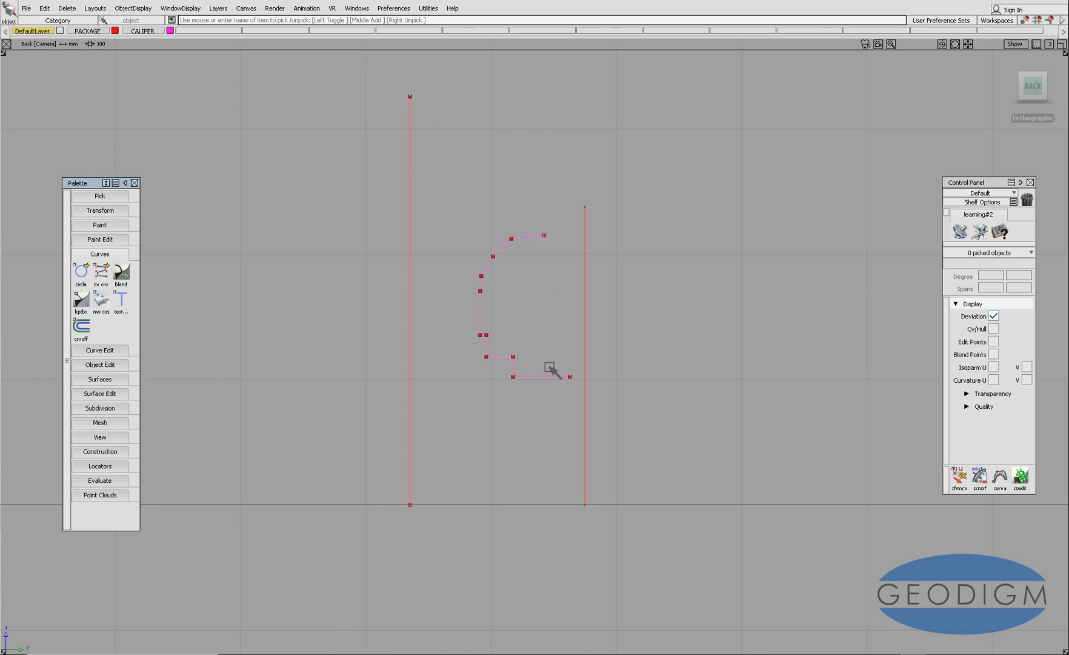
mouse_move(398, 373)
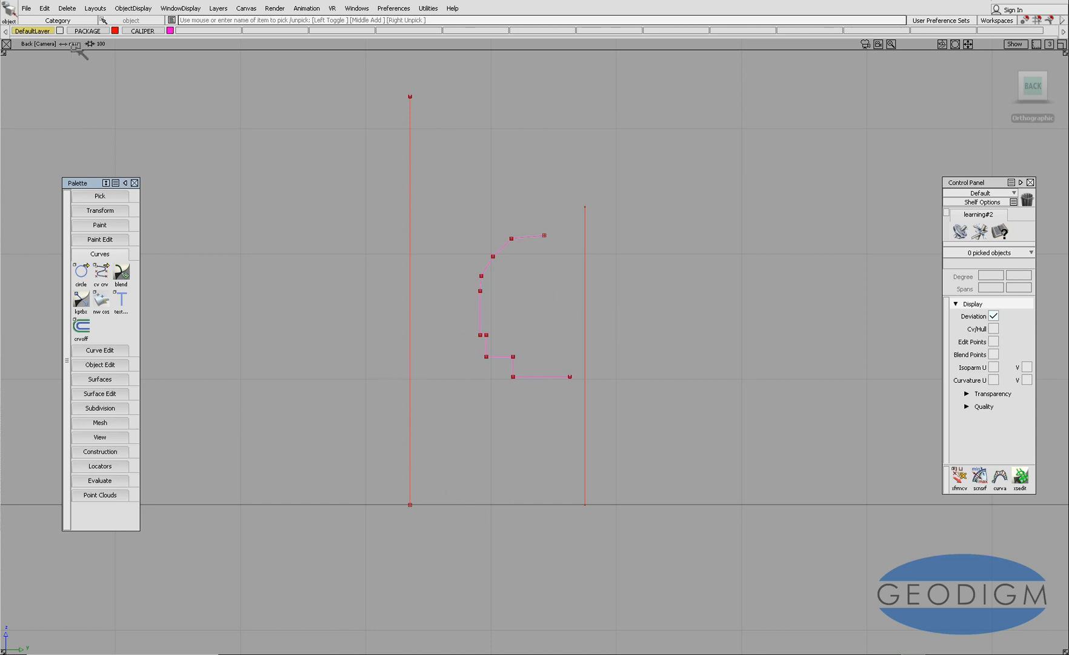
Import WHEEL PACKAGE REFERENCE SECTION.jpg as a canvas image via File > Import > Canvas Image.
left_click(26, 8)
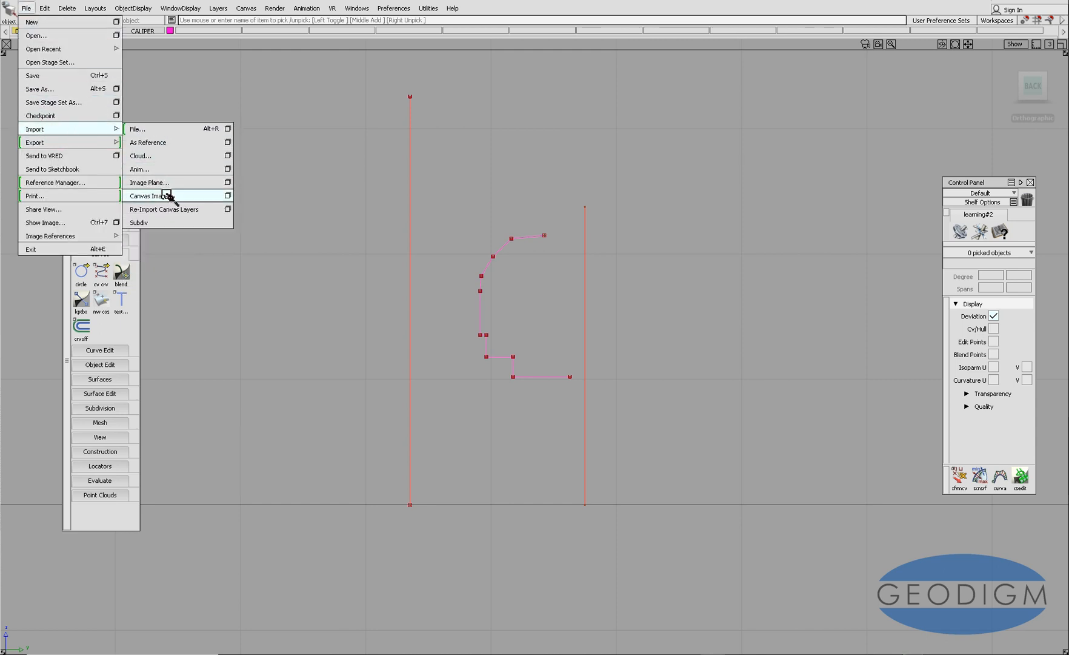
left_click(148, 182)
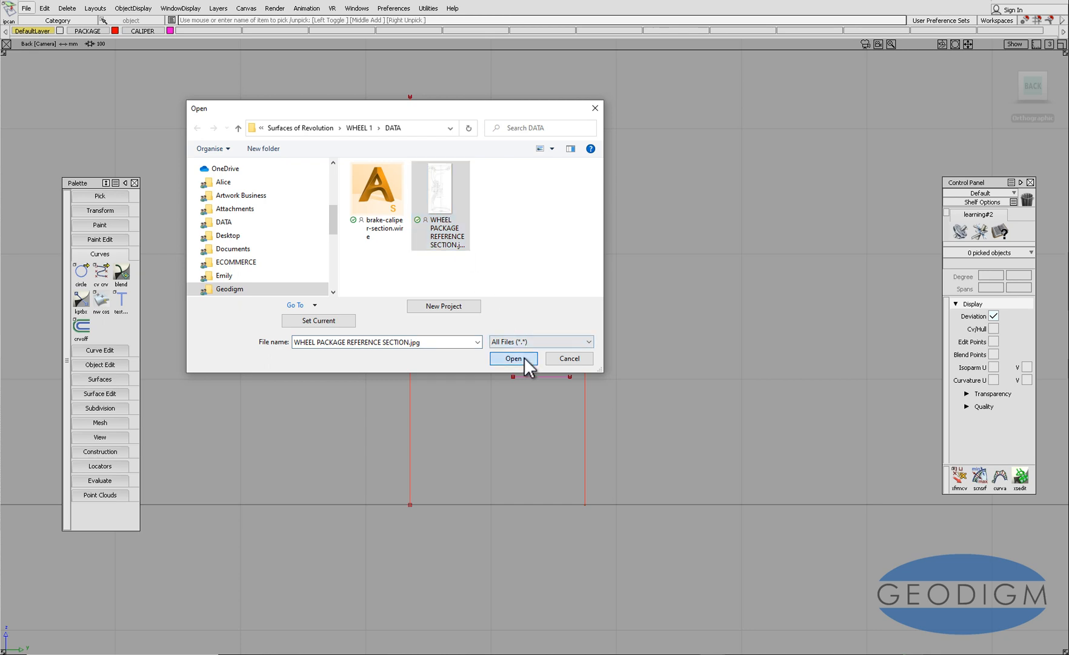
left_click(512, 358)
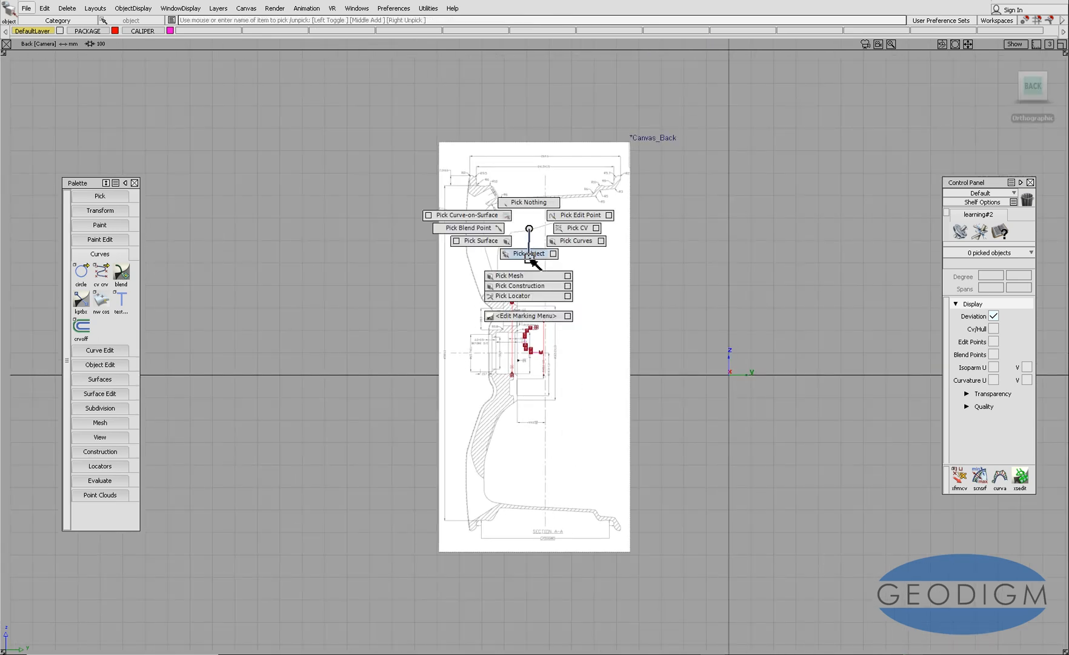
In the Canvas Layer Editor, invert the section image and set its opacity to 0.50.
left_click(529, 252)
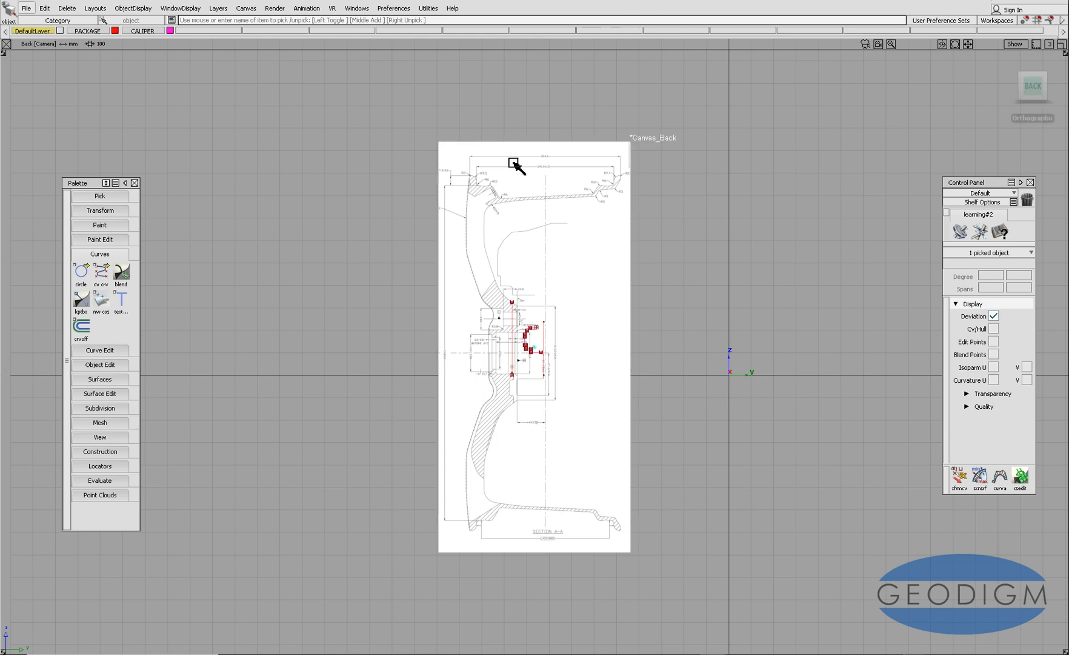
left_click(356, 8)
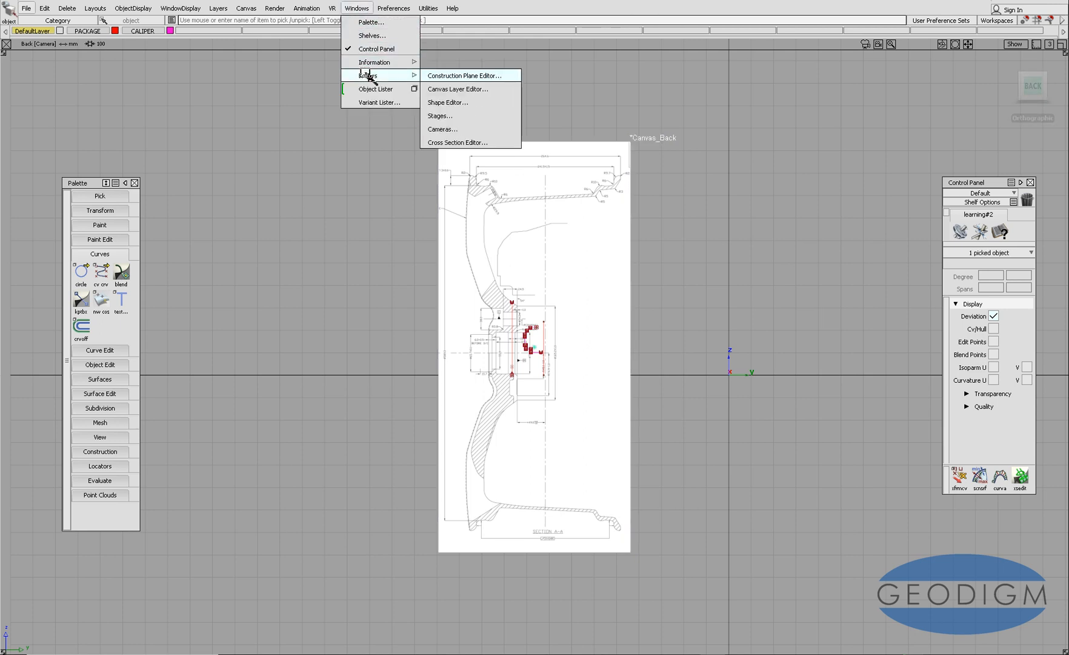
mouse_move(458, 88)
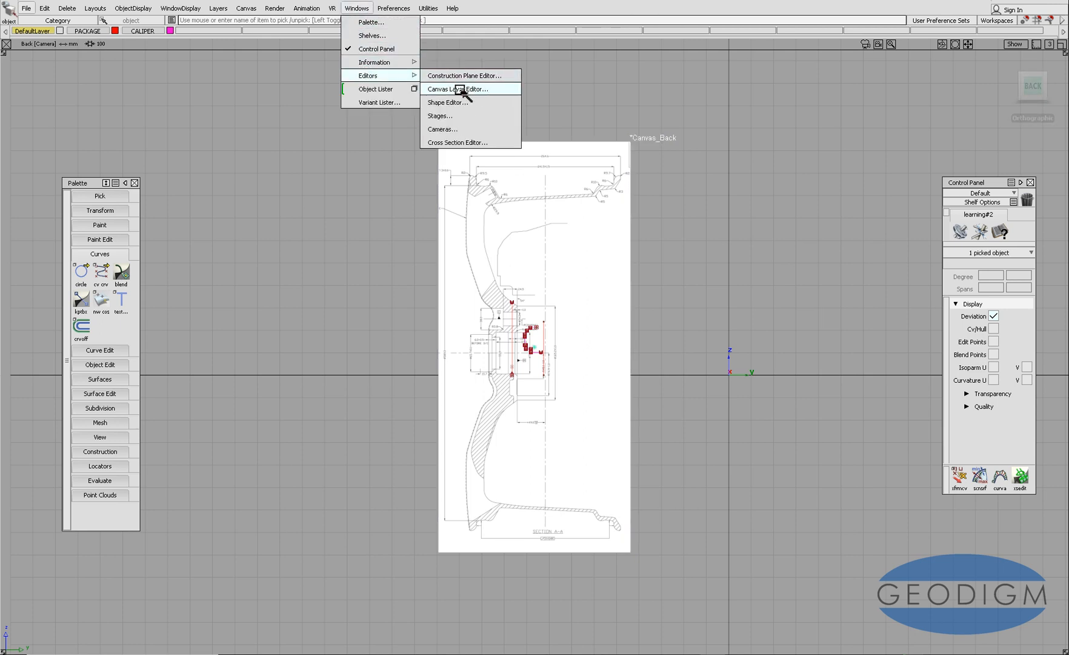
left_click(461, 88)
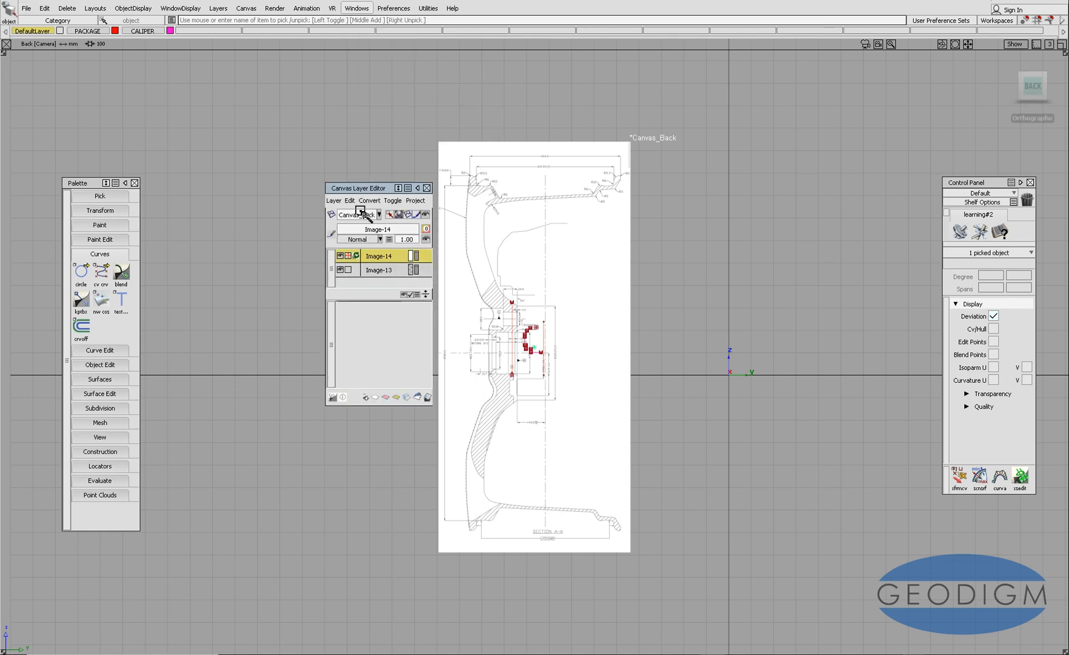
left_click(333, 200)
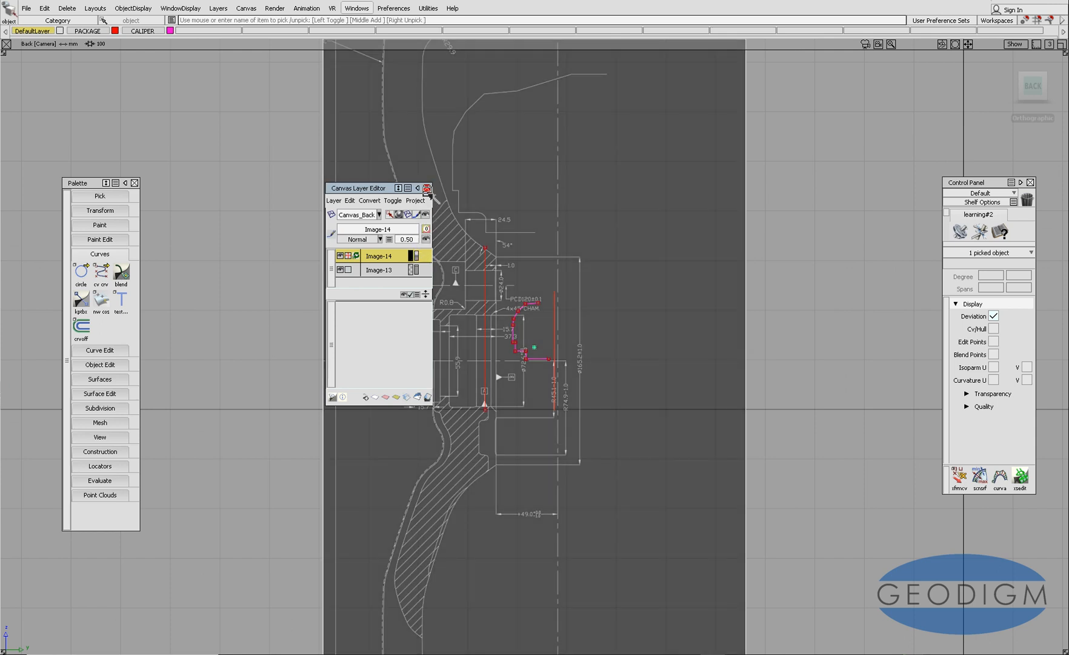
left_click(427, 188)
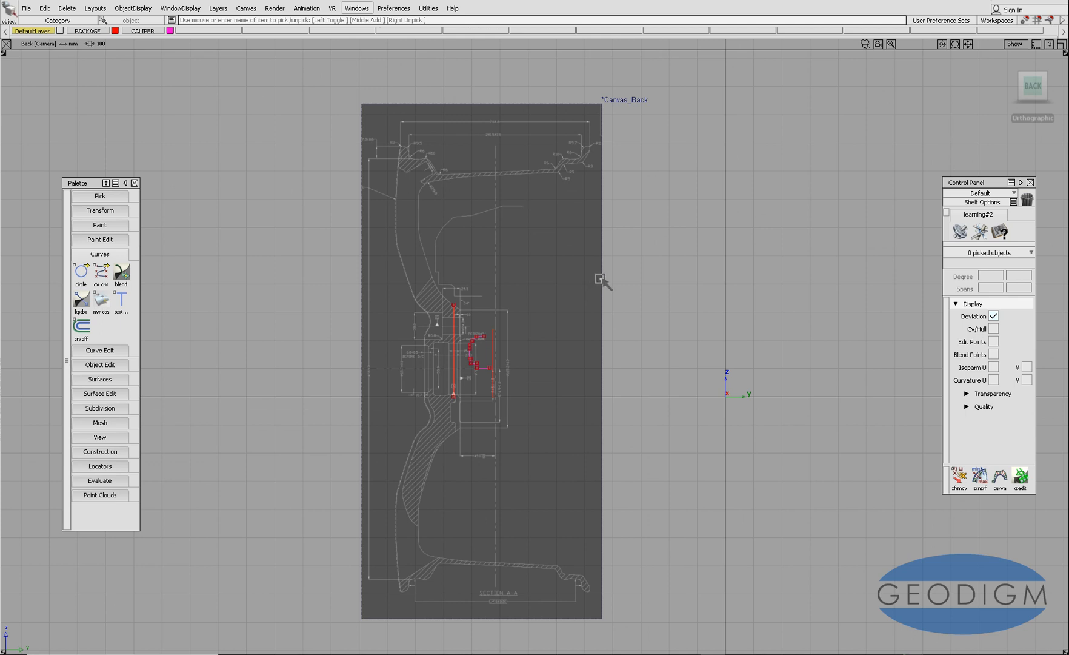
Pick the canvas image and choose Move from the transform marking menu near the hub.
left_click(482, 359)
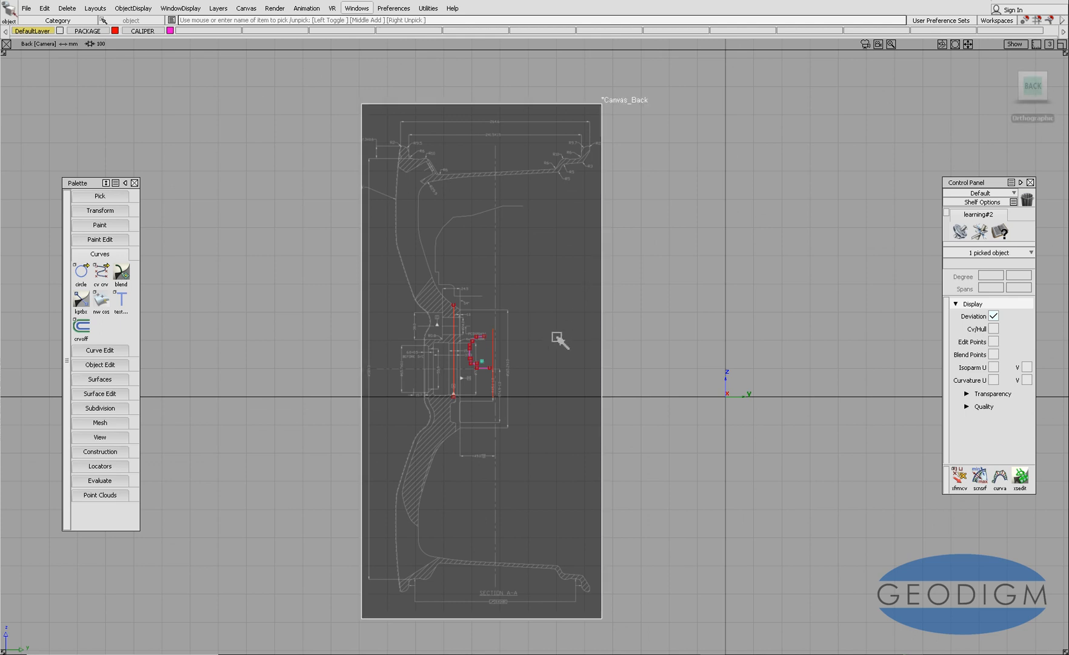
mouse_move(518, 376)
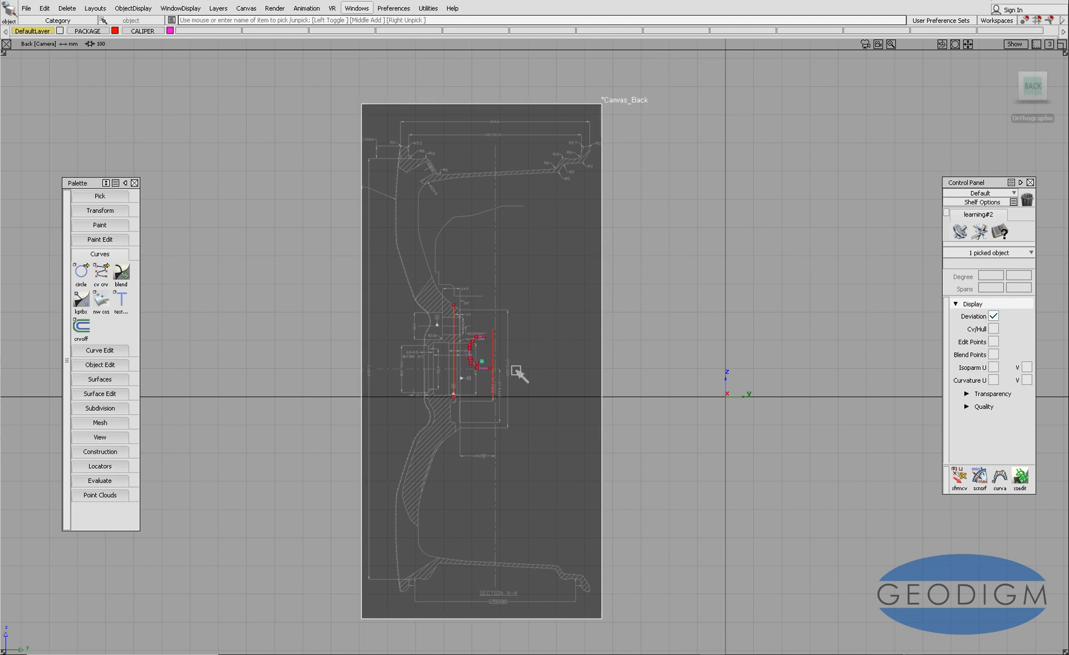
mouse_move(510, 367)
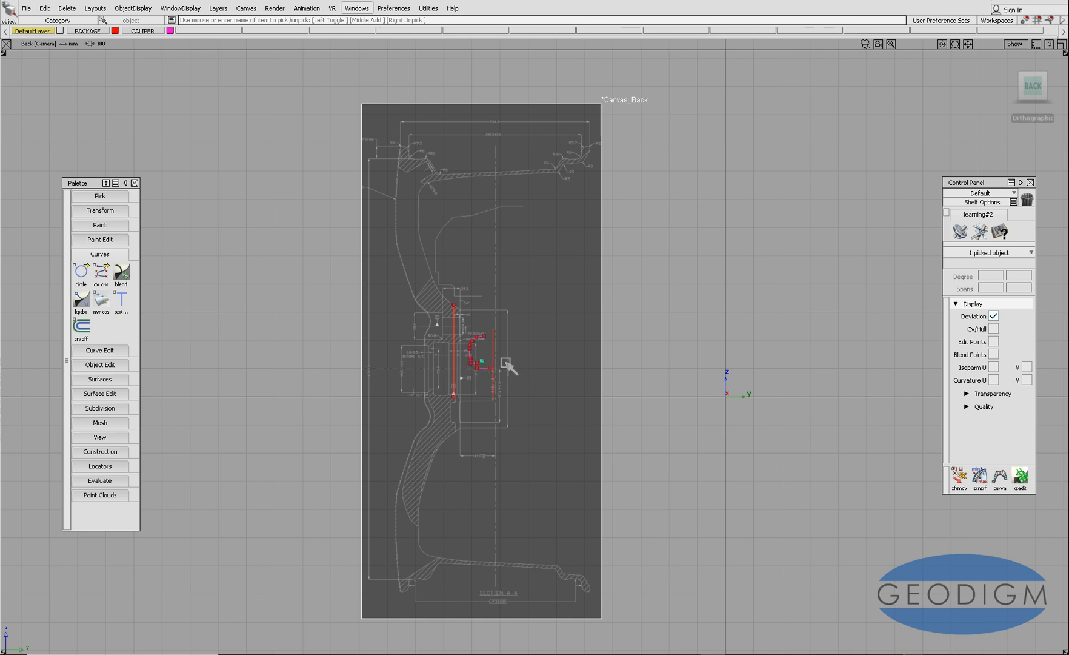
right_click(511, 369)
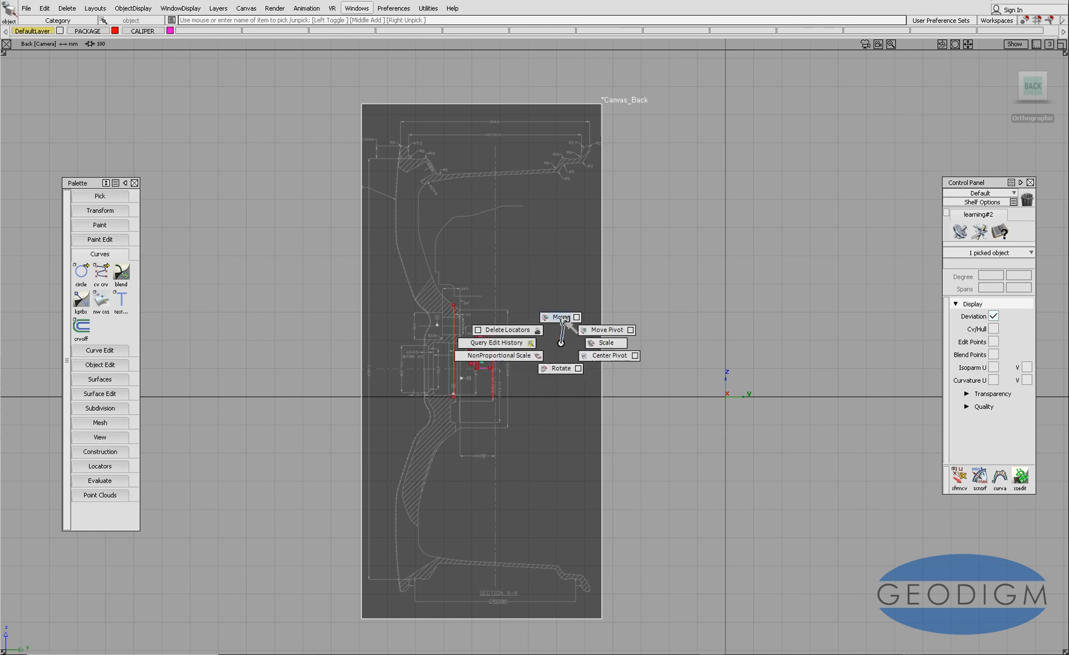
left_click(558, 317)
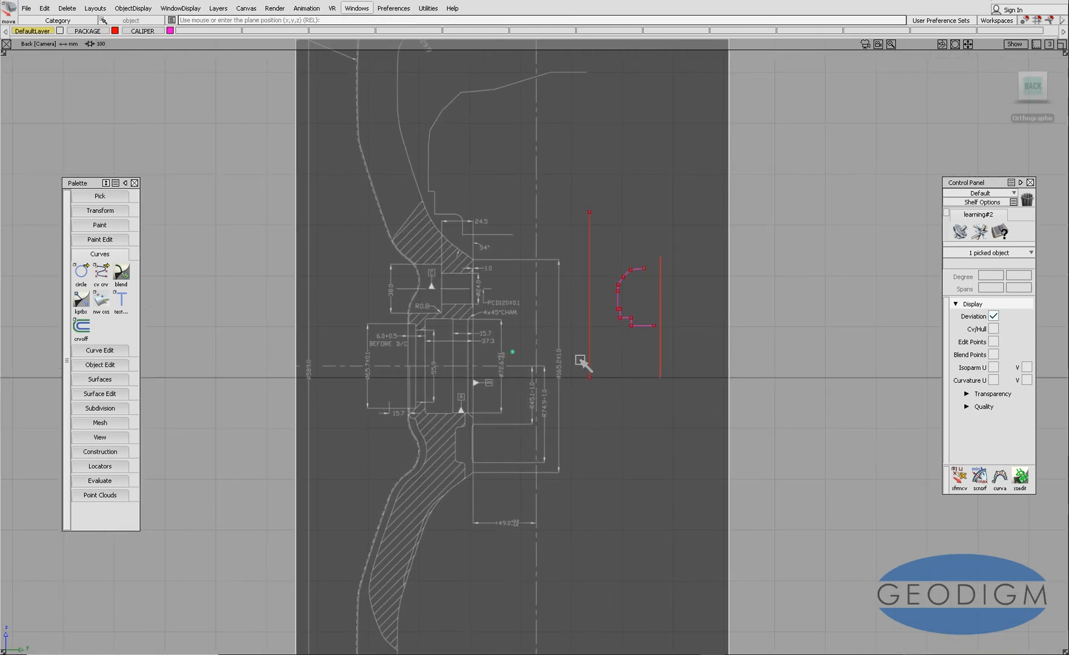
mouse_move(522, 379)
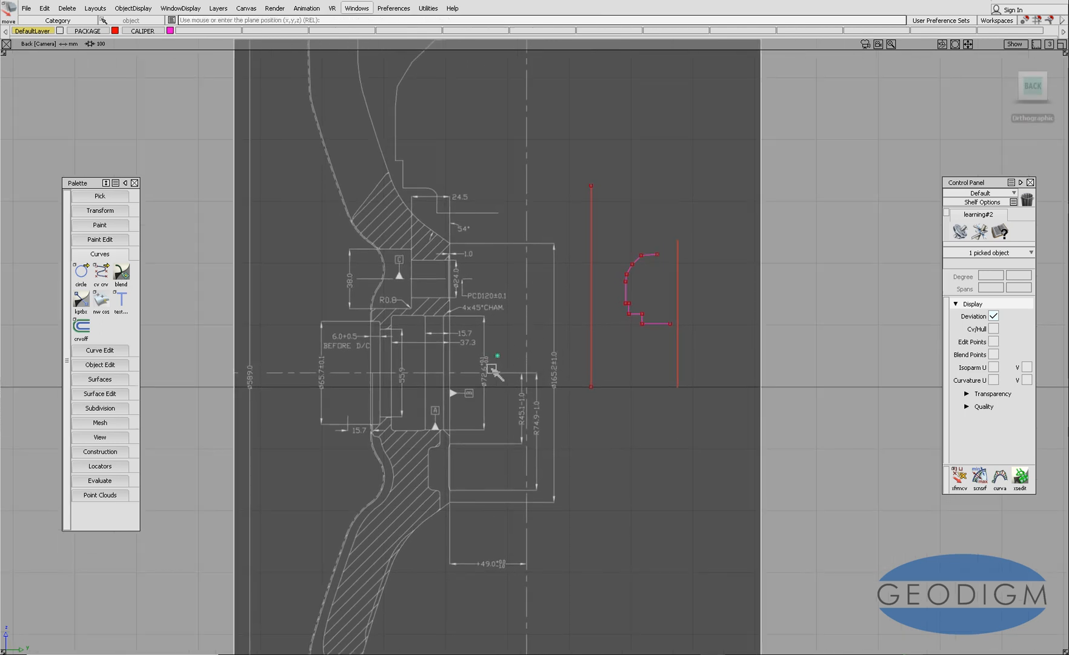
mouse_move(529, 351)
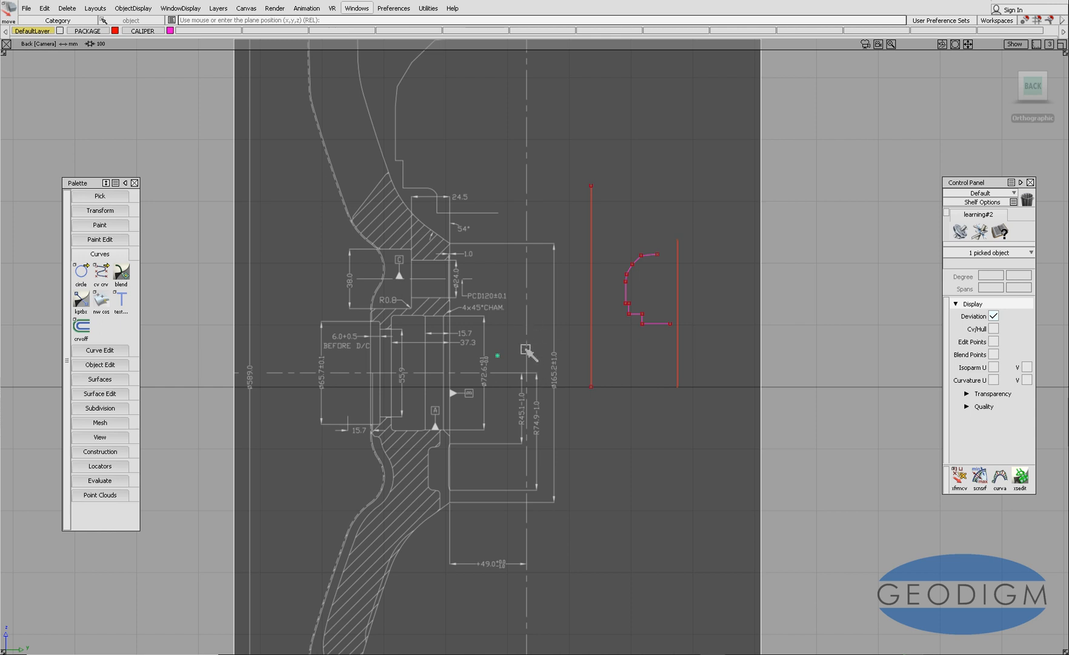
mouse_move(525, 394)
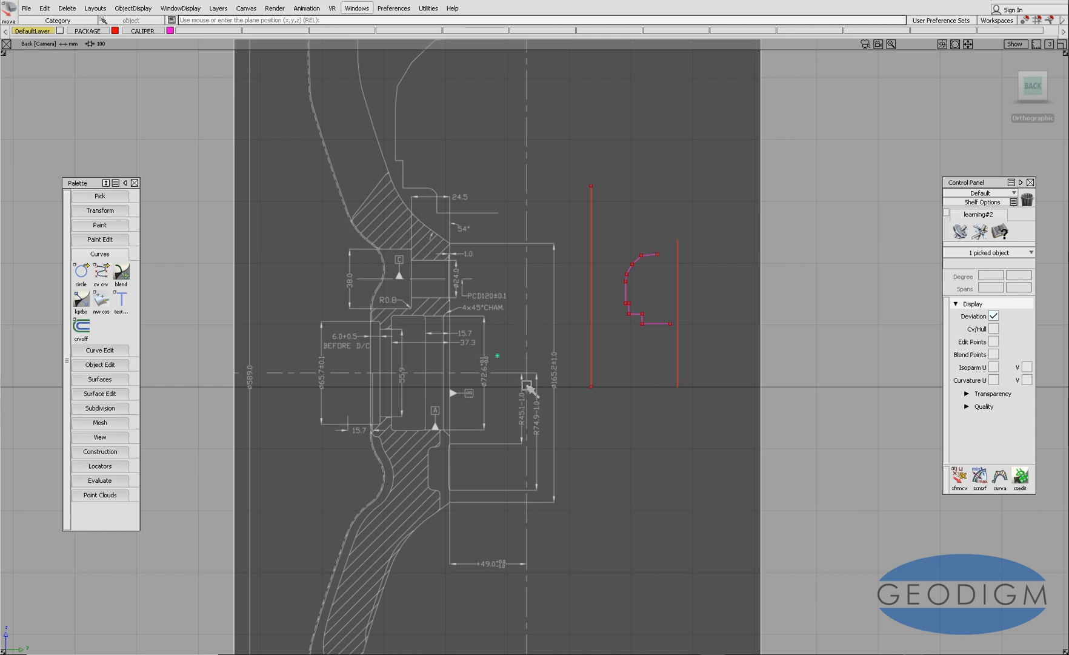
mouse_move(534, 391)
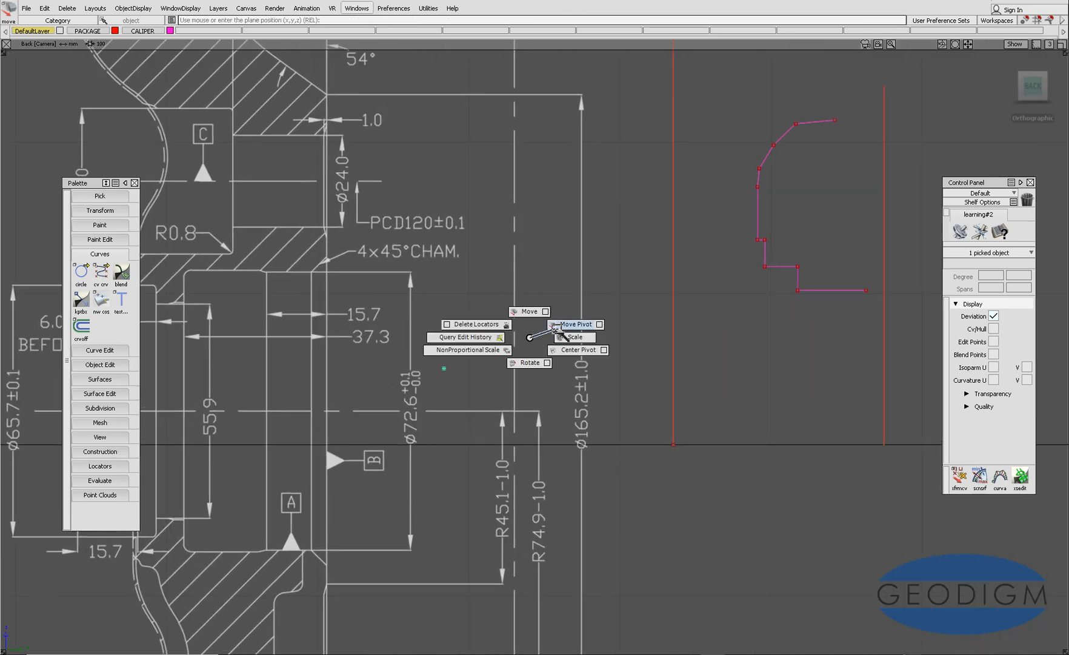
Move the canvas pivot to the hub reference point and place it on the package curves' base.
left_click(575, 323)
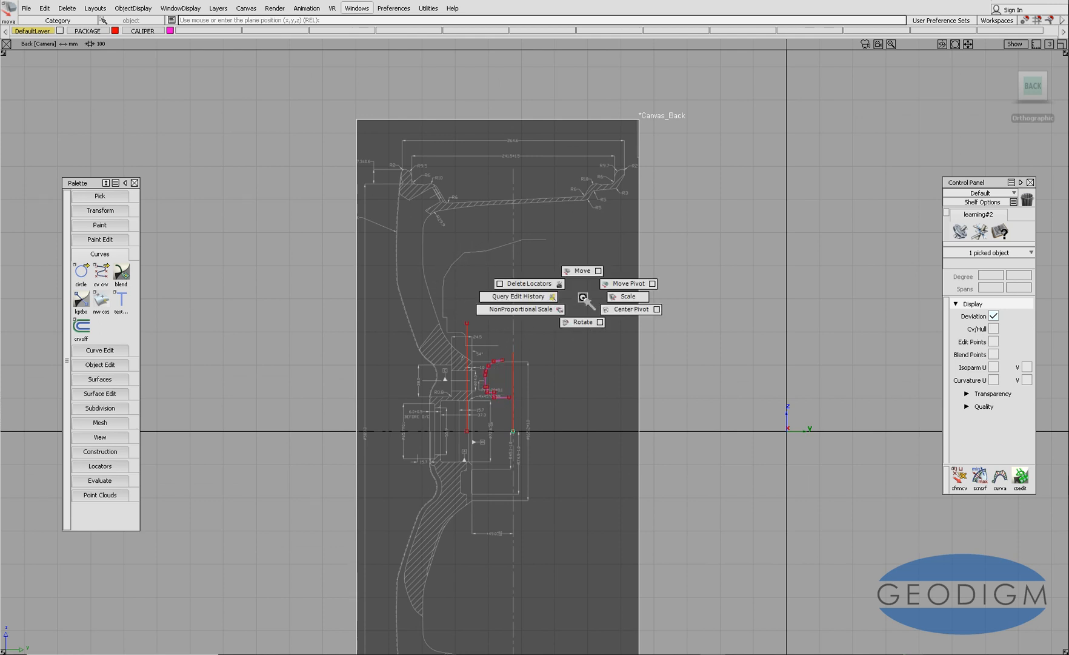
Scale the canvas image so the wheel section outline matches the red package curves.
left_click(625, 295)
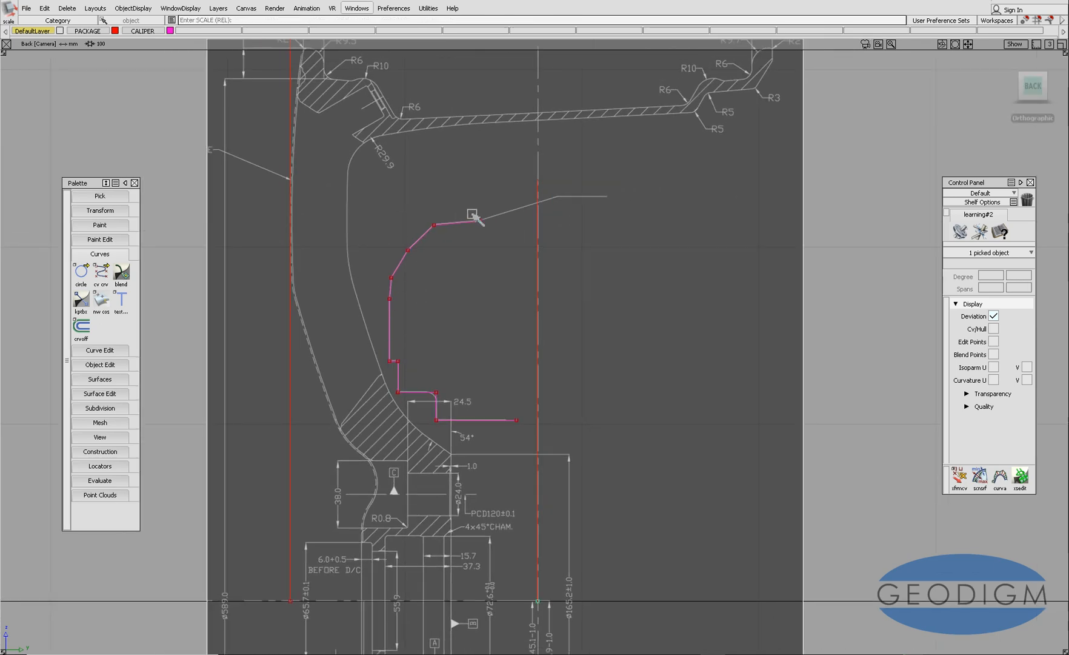
scroll("down", 3)
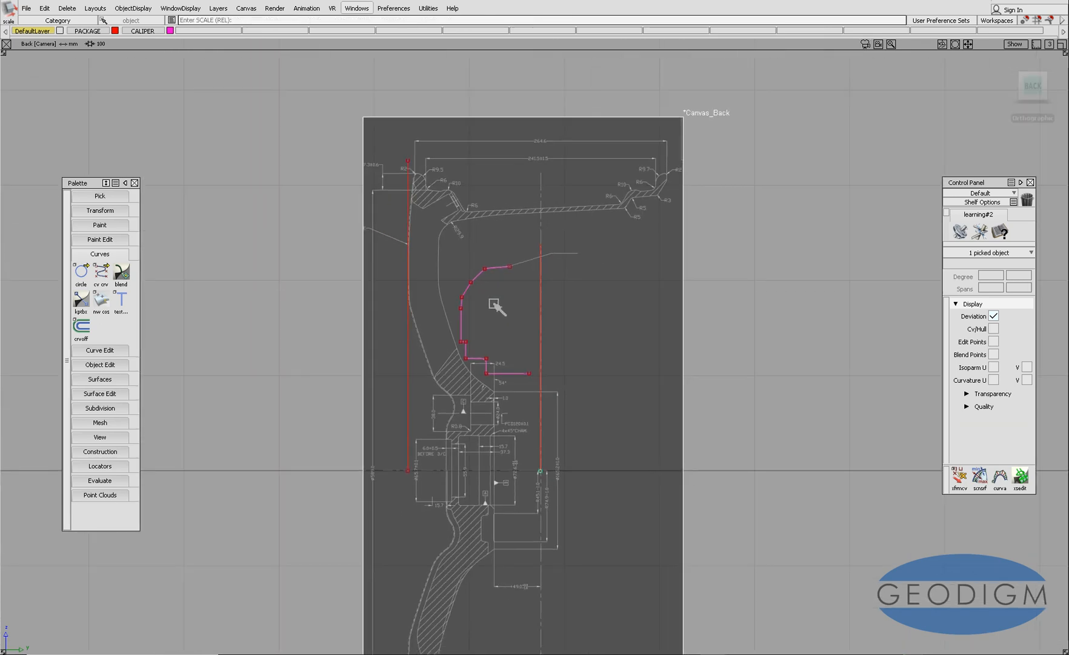
mouse_move(447, 312)
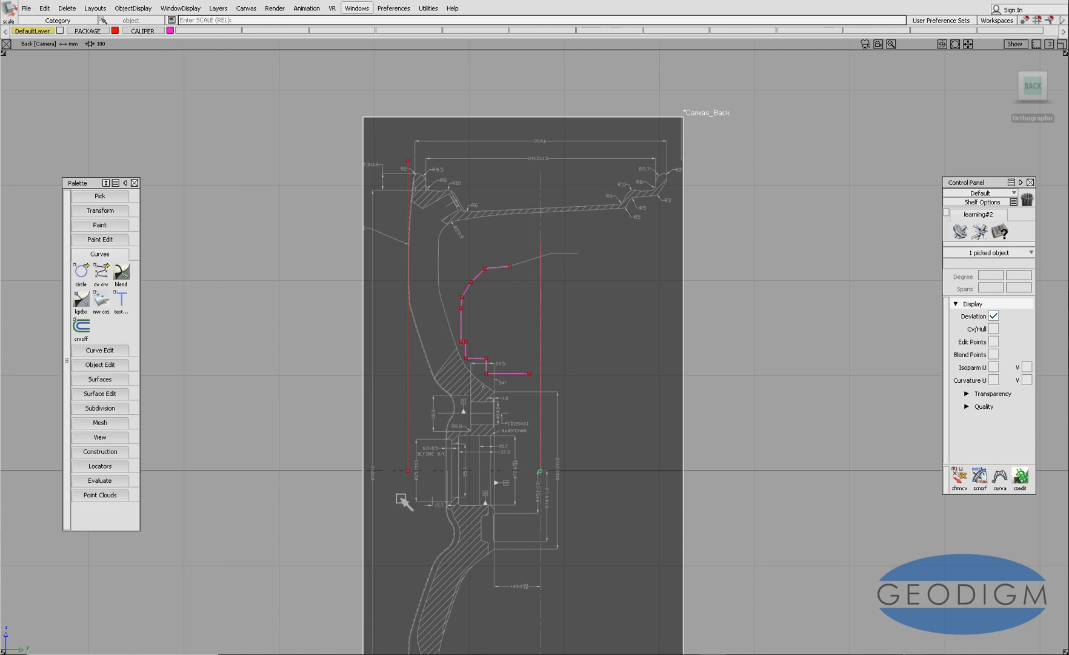
mouse_move(362, 484)
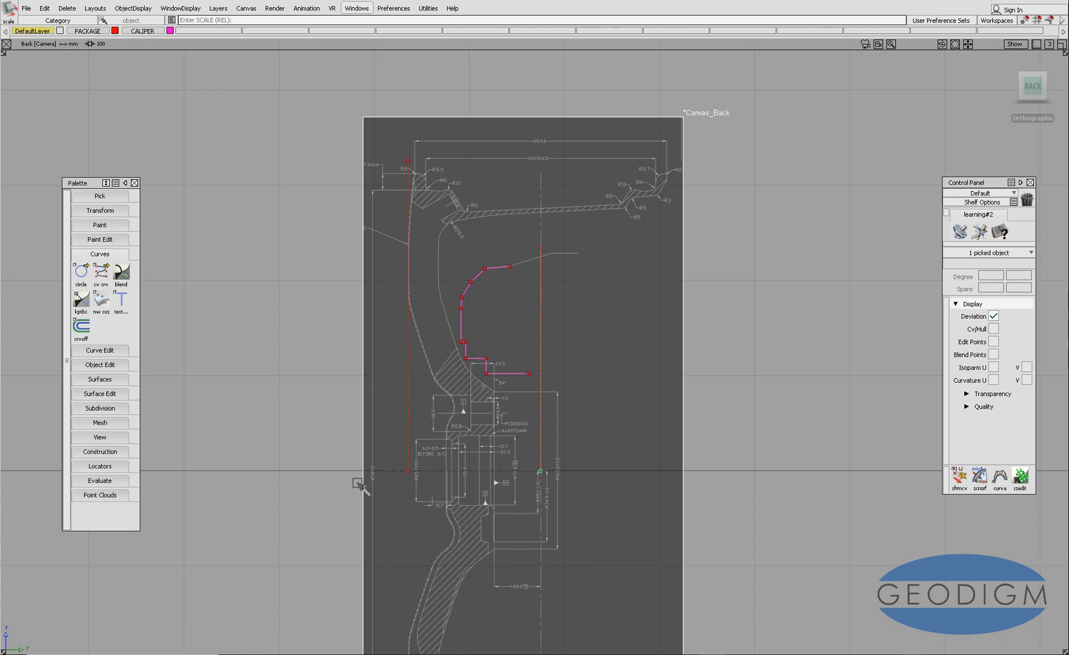
mouse_move(401, 469)
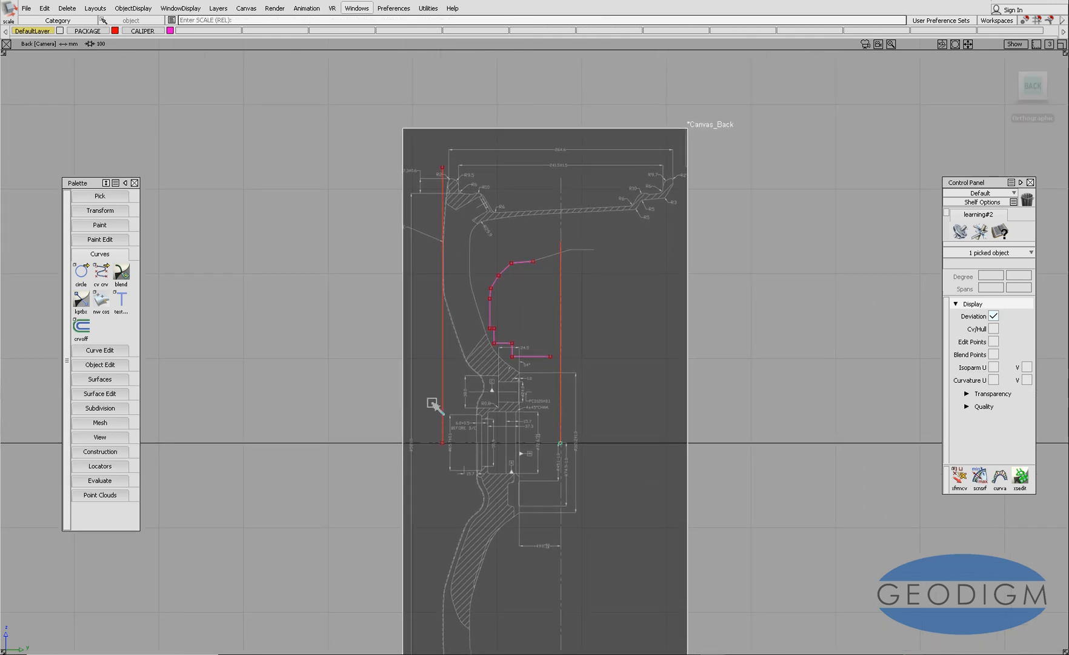
Draw a degree-1 CV curve as a straight horizontal reference line and pick it.
left_click(100, 271)
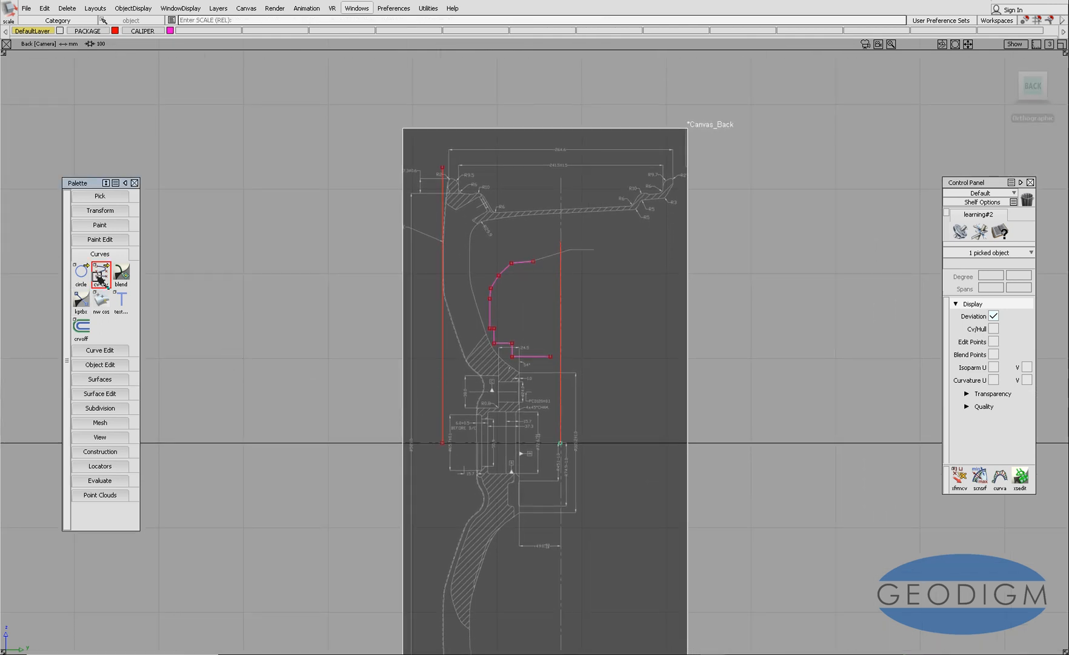
left_click(100, 271)
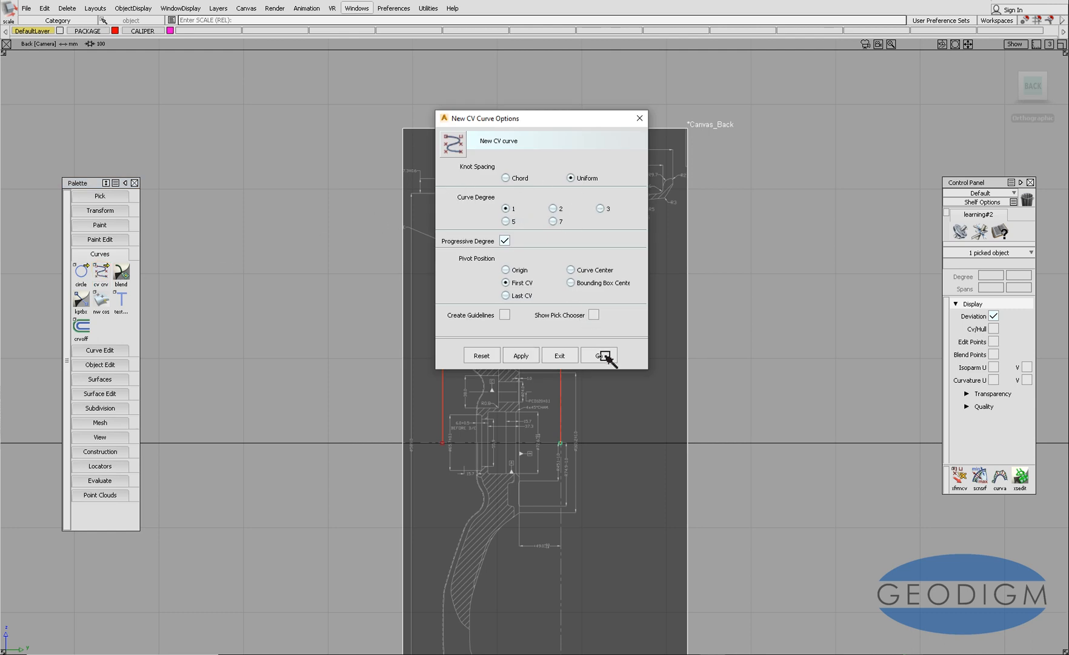
left_click(600, 355)
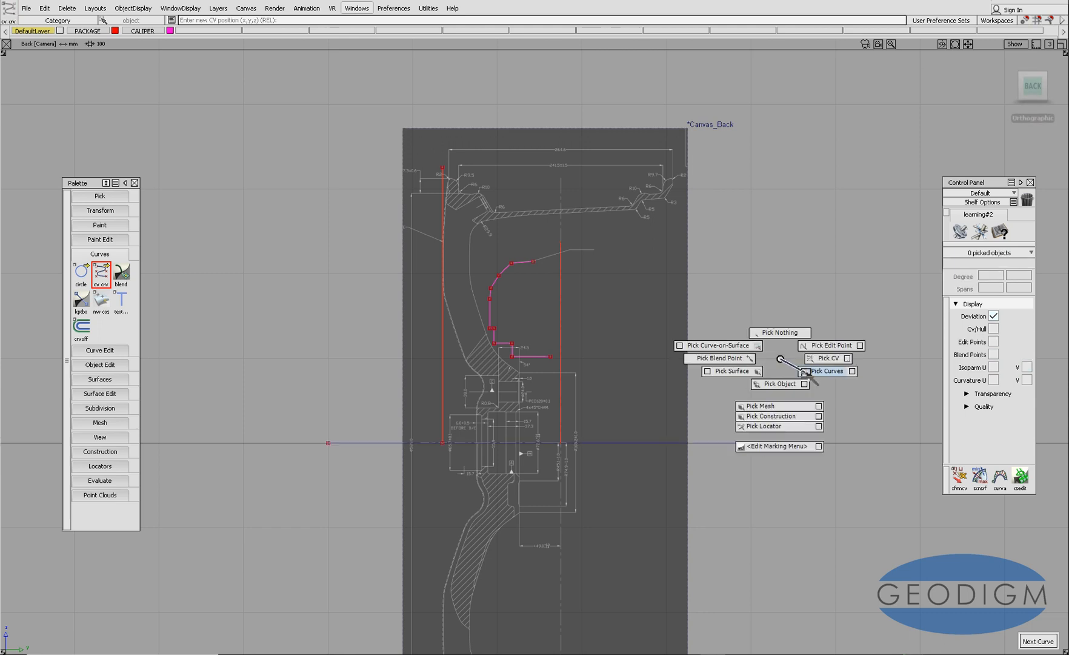
left_click(828, 371)
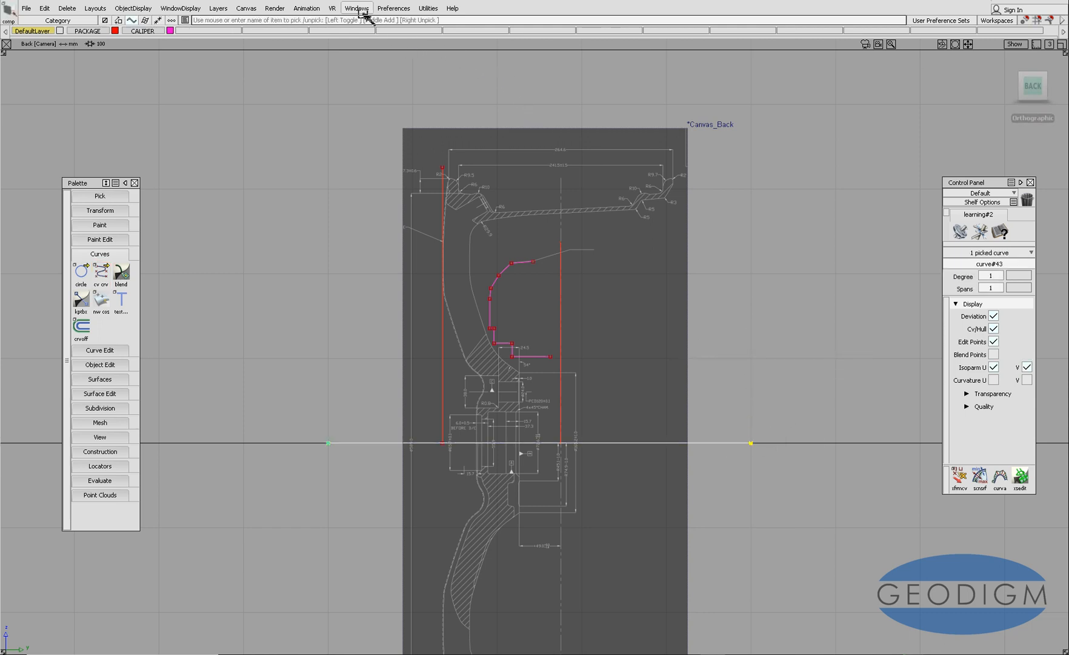
In the Information window, edit the line's Translate value to the bead seat offset.
left_click(356, 9)
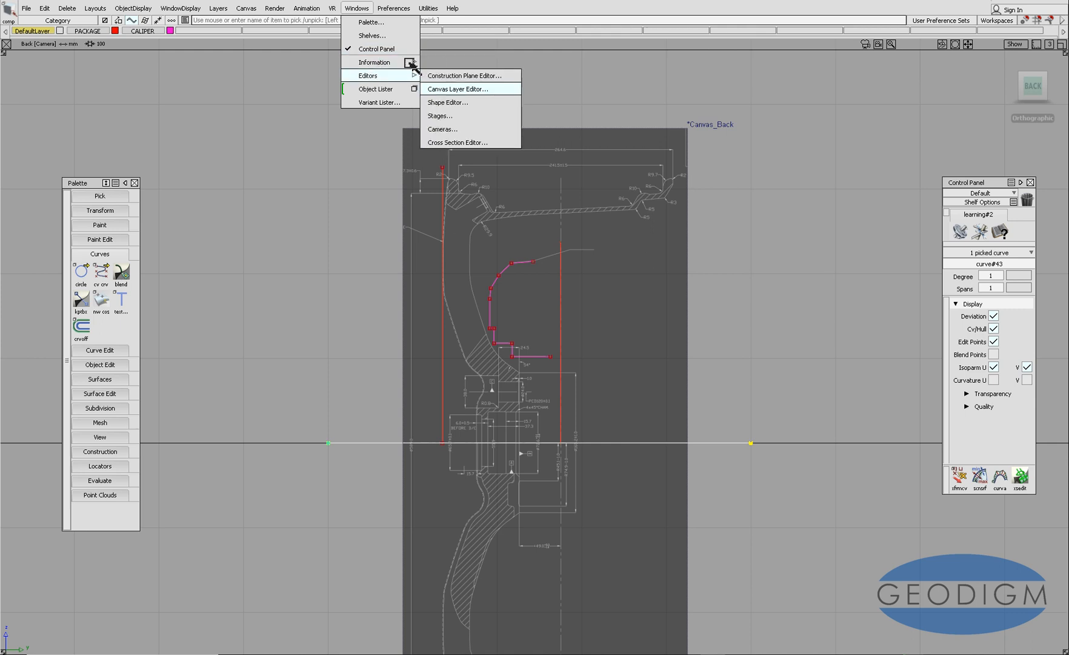
left_click(373, 62)
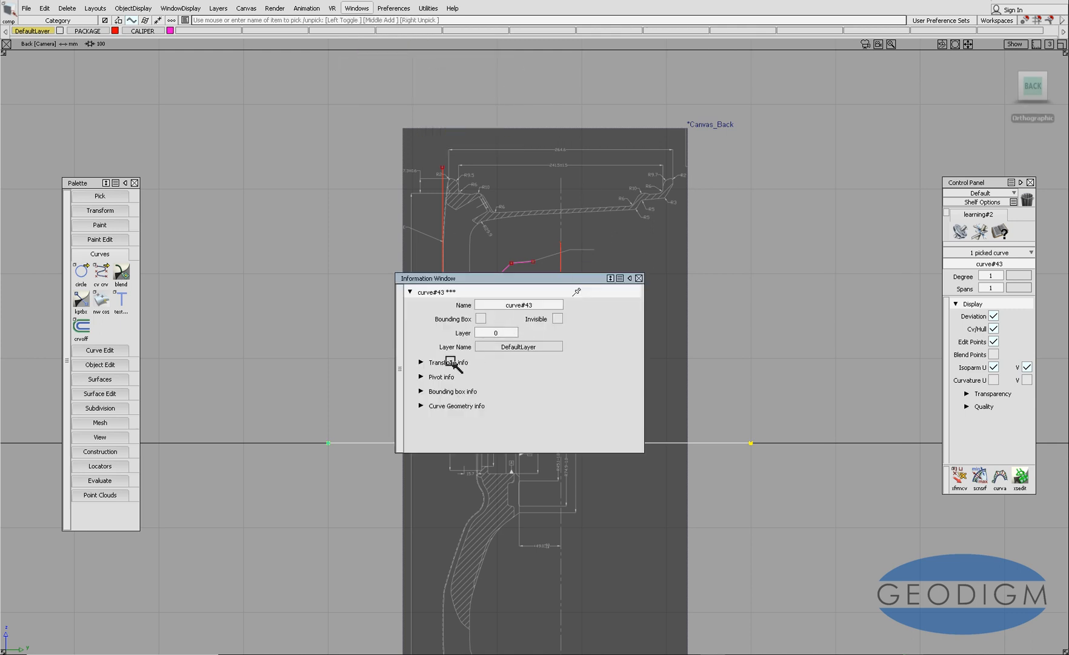
left_click(421, 362)
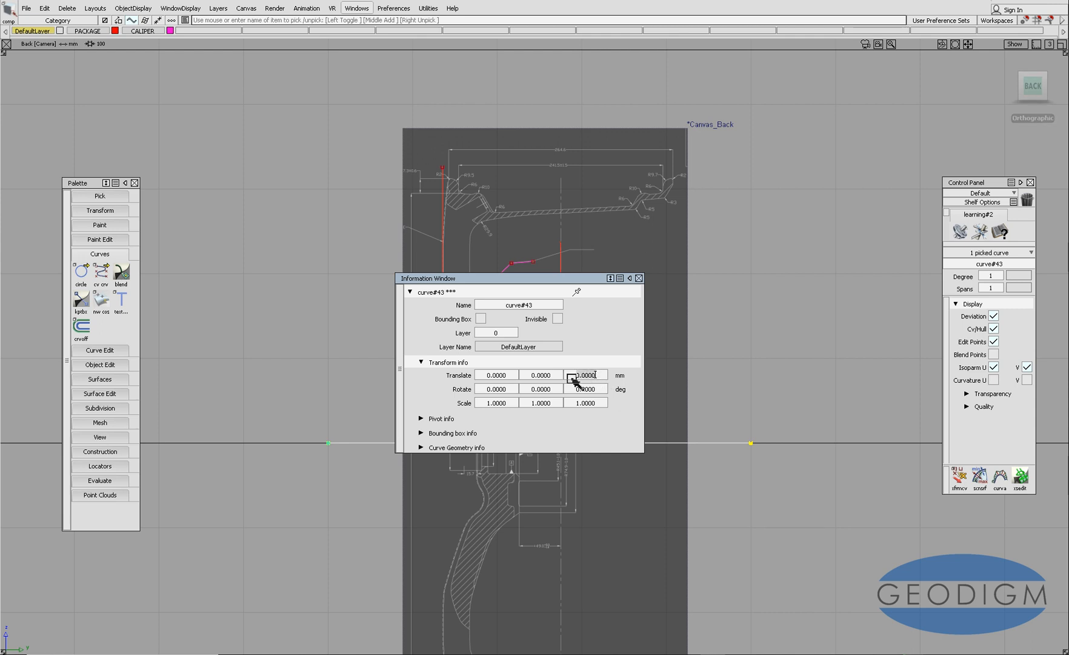
triple_click(585, 375)
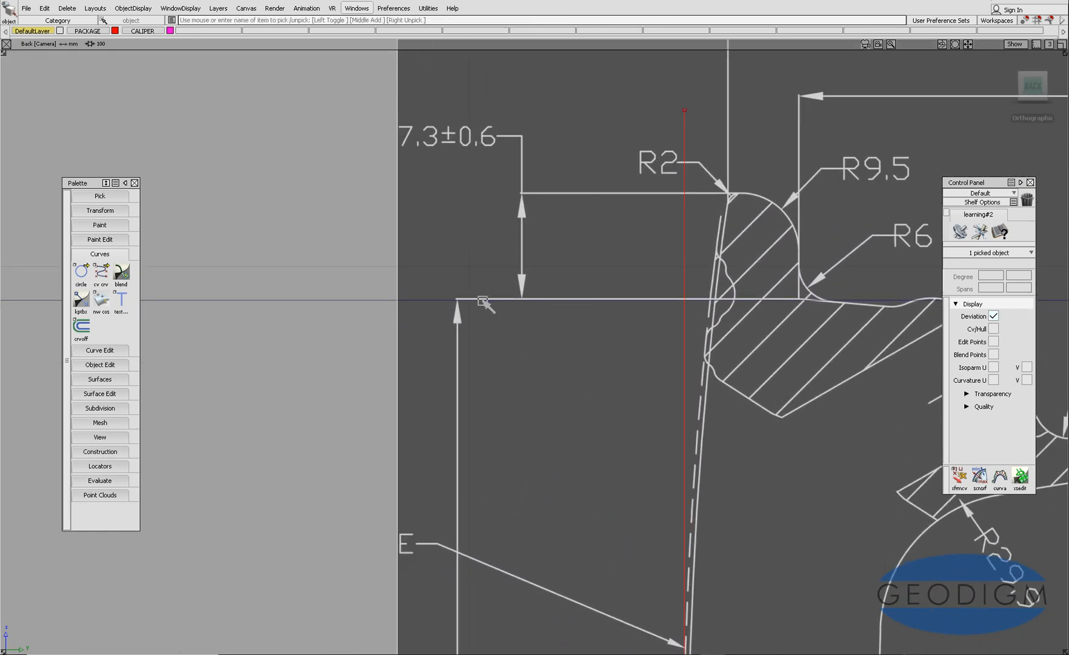
mouse_move(522, 307)
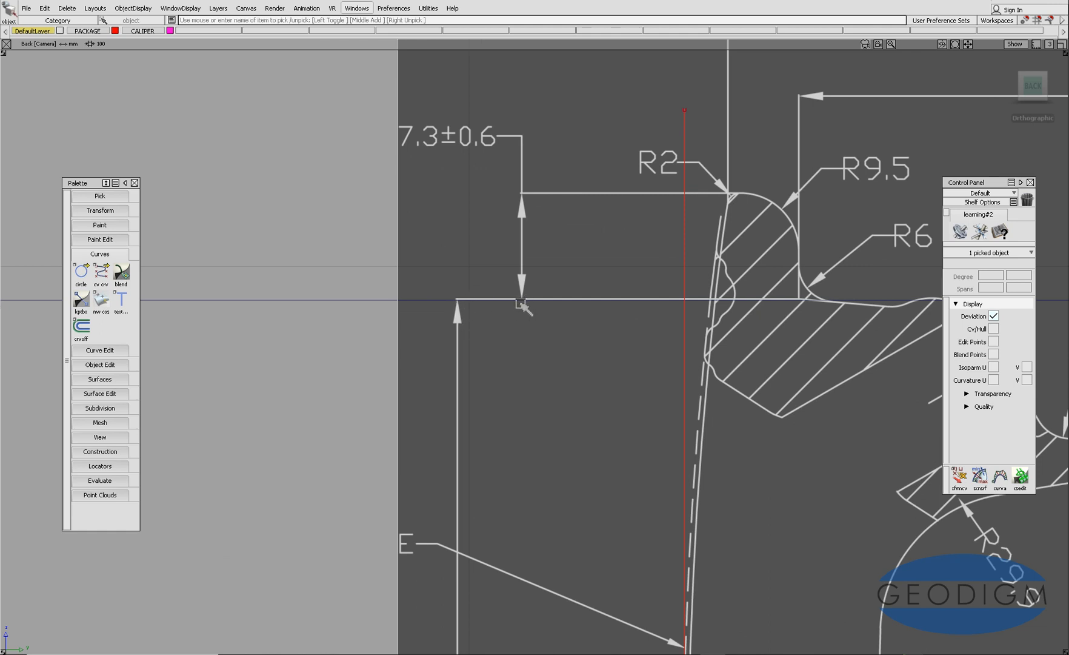
mouse_move(365, 336)
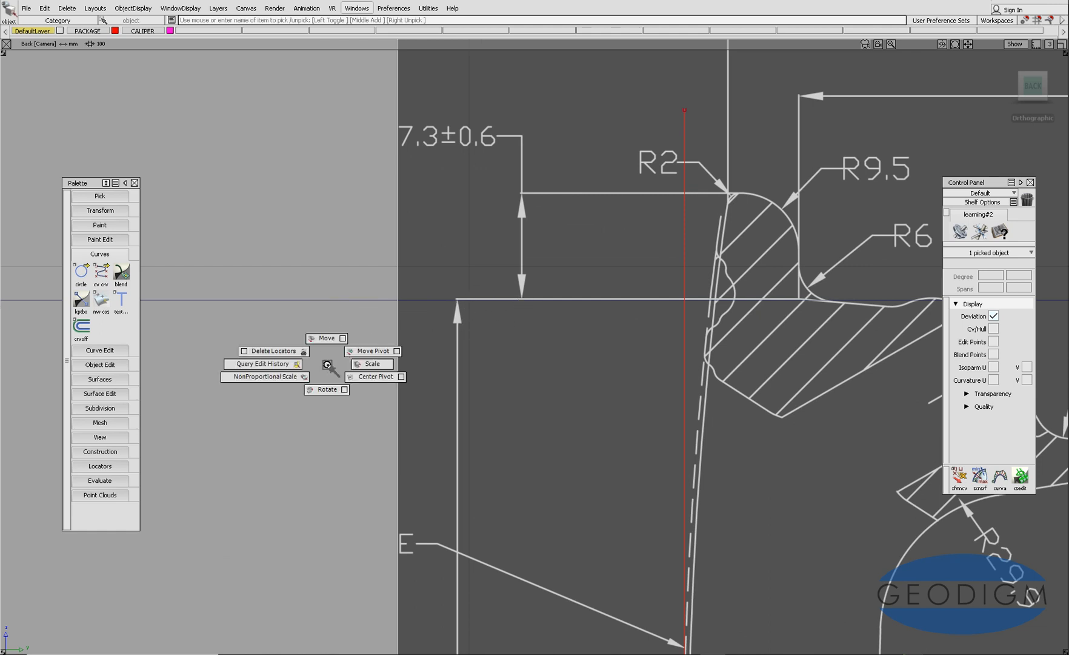
Choose Scale from the marking menu to rescale the canvas near the 7.3±0.6 flange dimension.
left_click(370, 364)
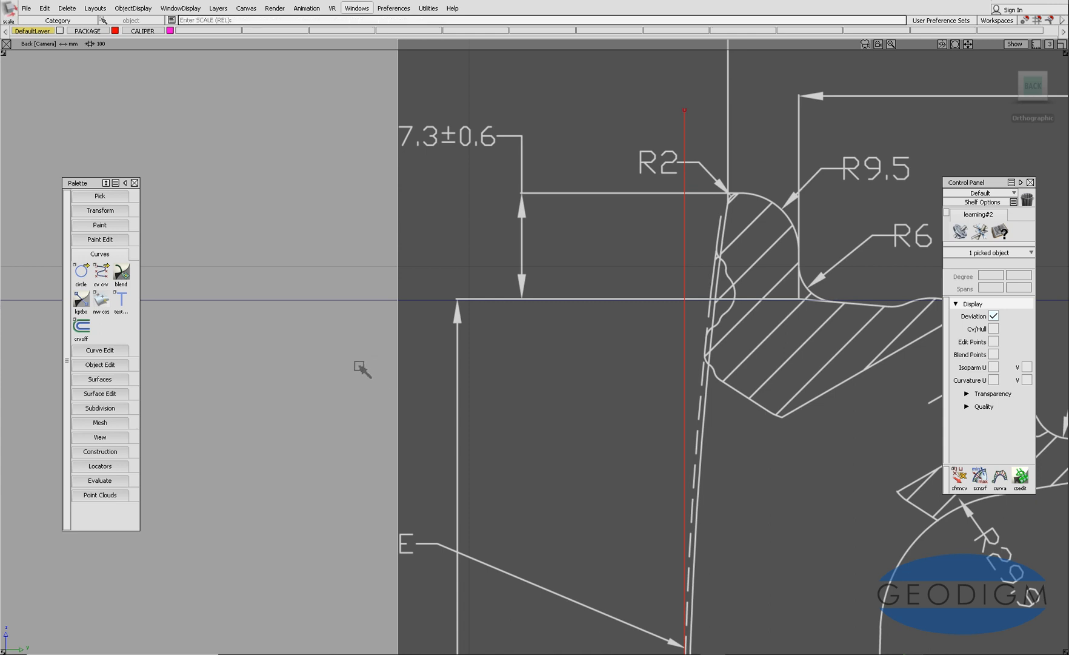